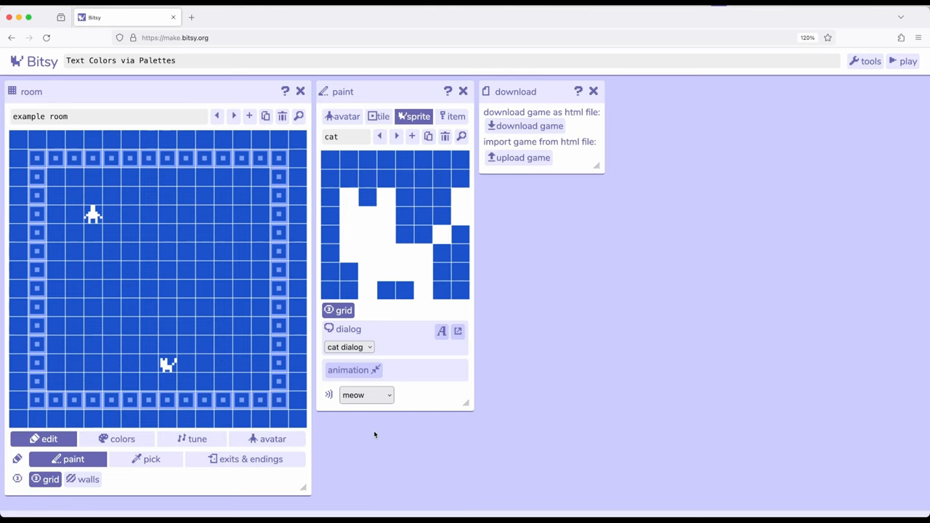
{"action": "mouse_move", "coordinate": [329, 244]}
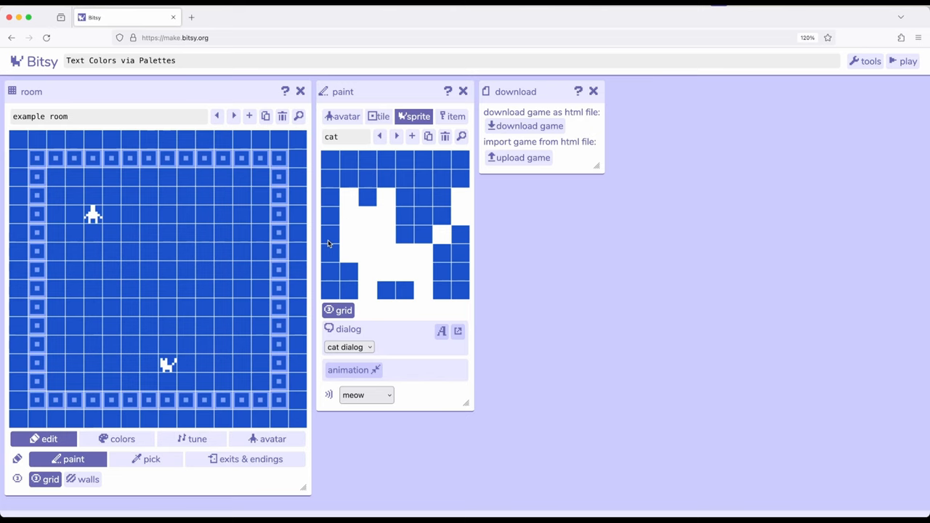
{"action": "mouse_move", "coordinate": [206, 346]}
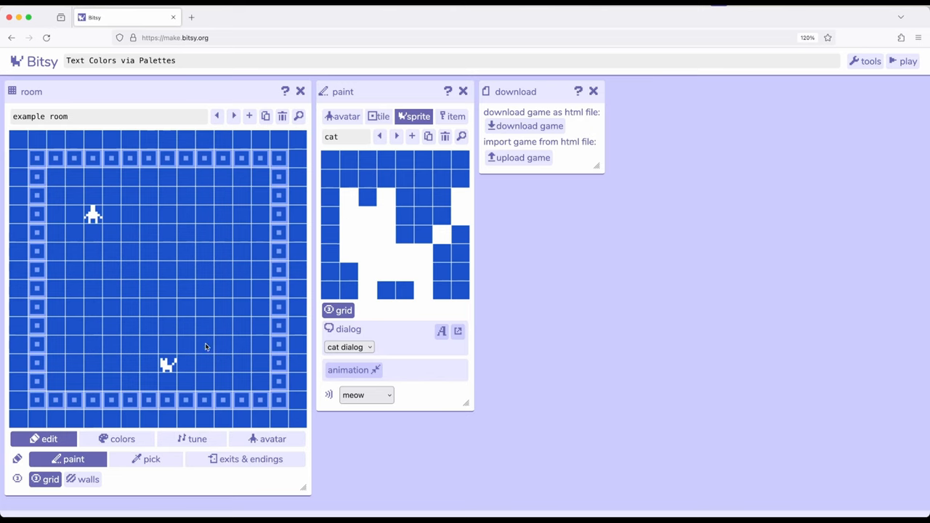
{"action": "mouse_move", "coordinate": [422, 109]}
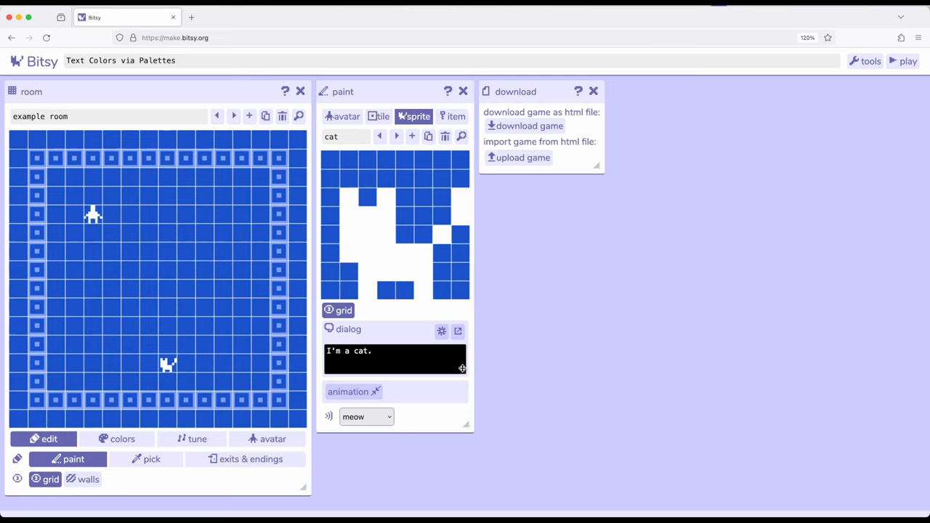
- Open the cat sprite's 'I'm a cat.' dialog in the dedicated dialog editor
{"action": "left_click", "coordinate": [458, 331]}
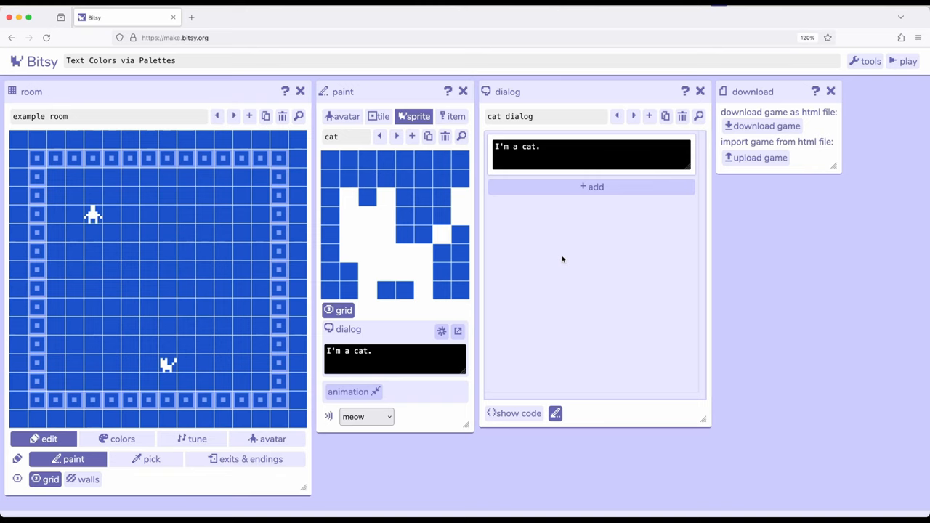
- Insert a page break after 'I'm a cat.' and add a second dialog page ready for text
{"action": "left_click", "coordinate": [590, 145]}
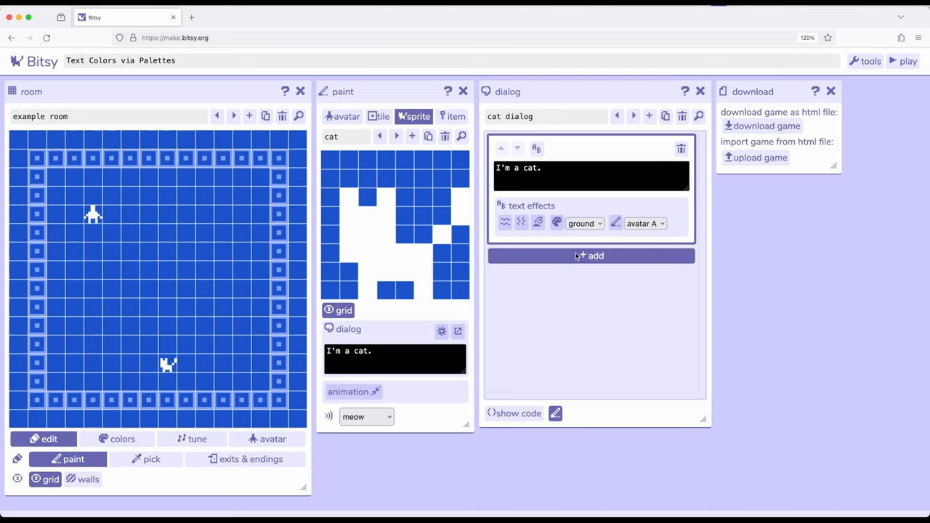
{"action": "left_click", "coordinate": [590, 256]}
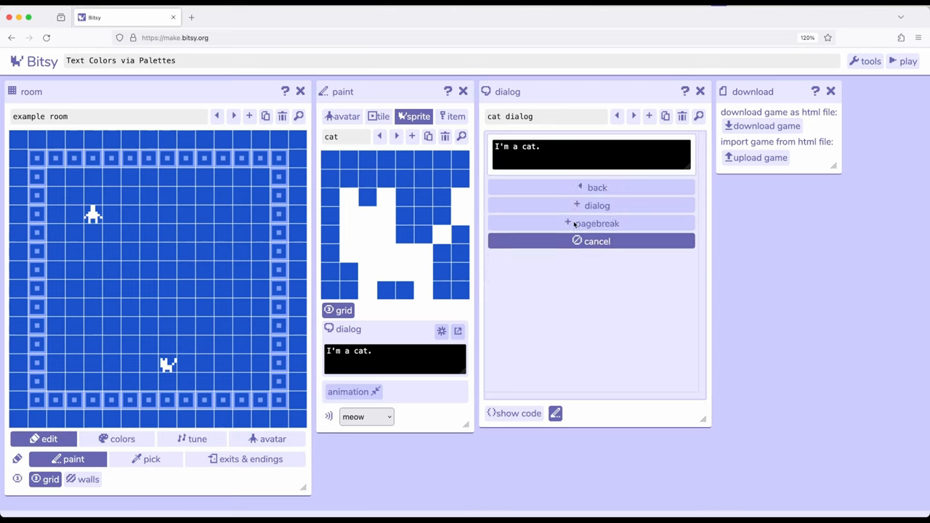
{"action": "left_click", "coordinate": [596, 224]}
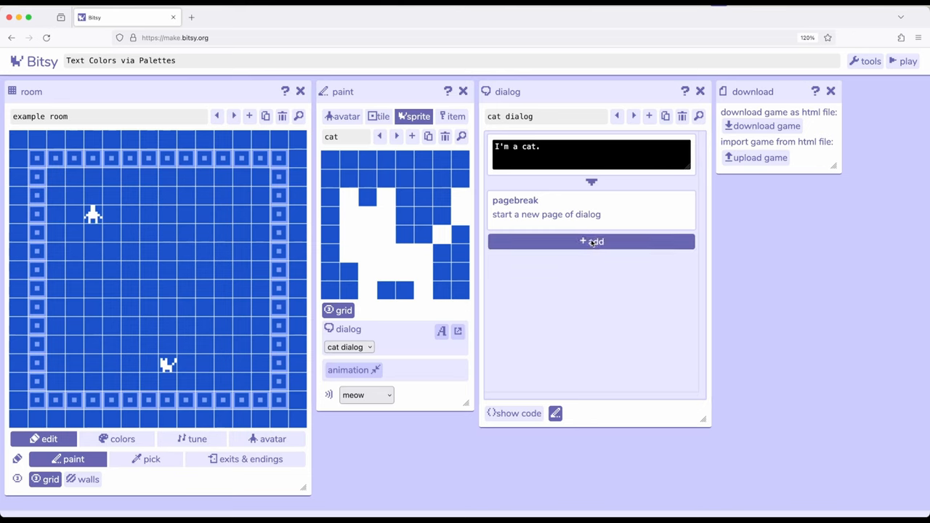
{"action": "left_click", "coordinate": [590, 241]}
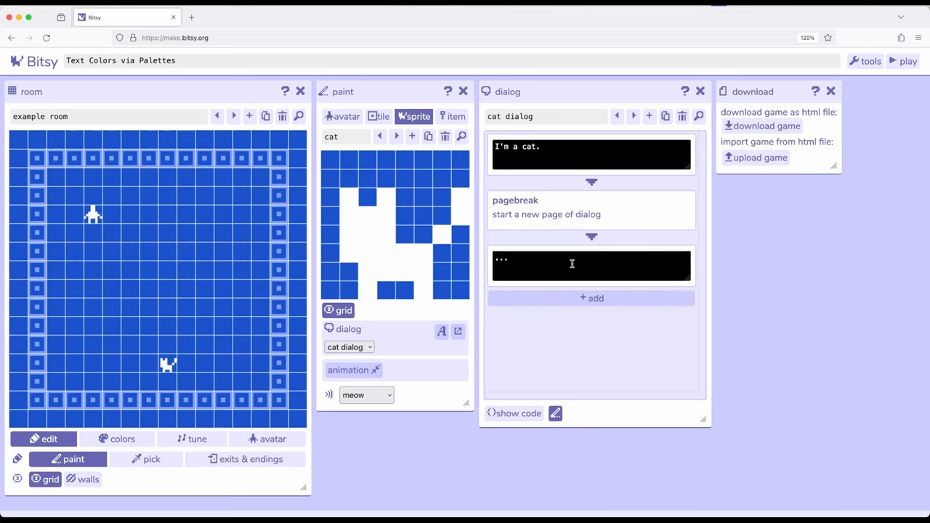
{"action": "left_click", "coordinate": [590, 264]}
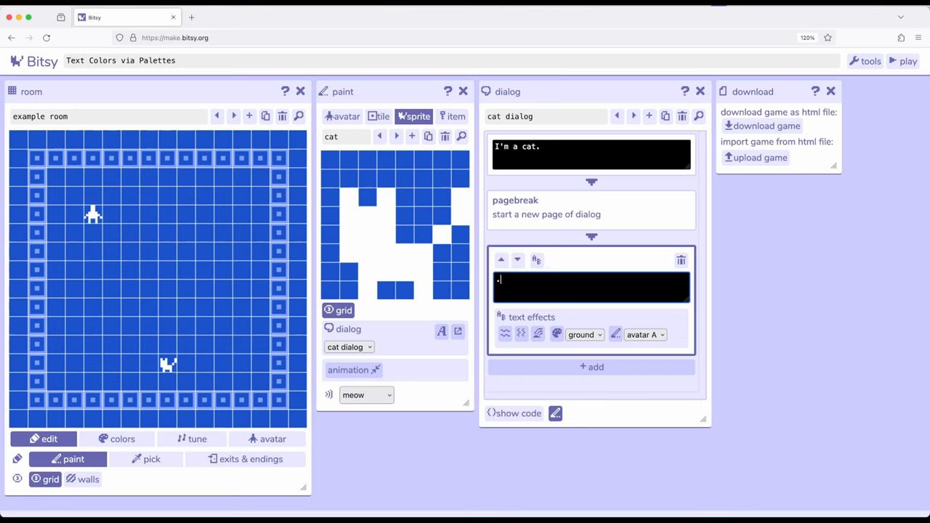
- Write 'A certain word.' as the cat's second dialog page
{"action": "type", "text": "A certain word"}
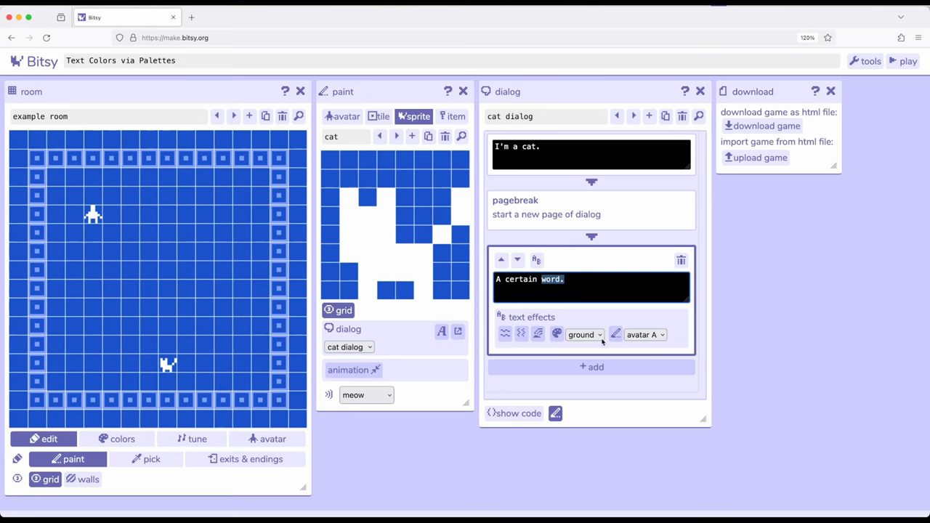
{"action": "mouse_move", "coordinate": [505, 334]}
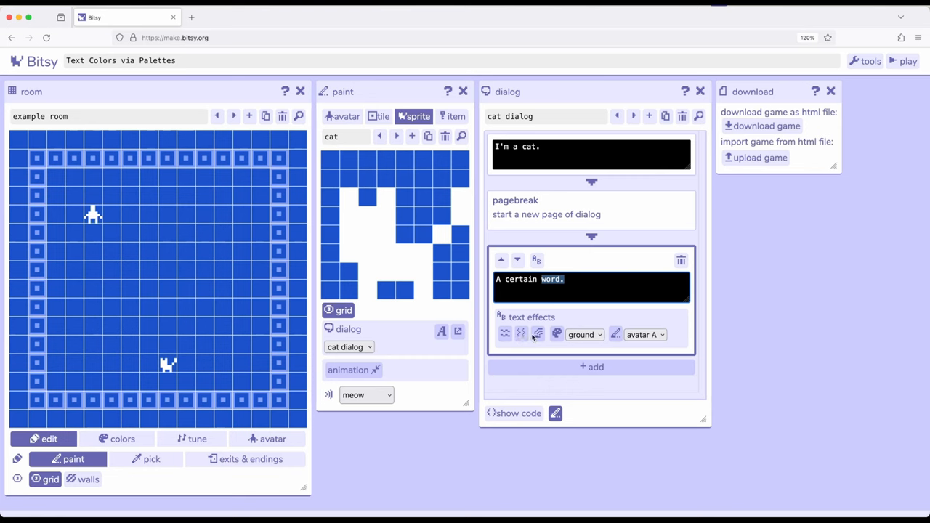
{"action": "mouse_move", "coordinate": [558, 332]}
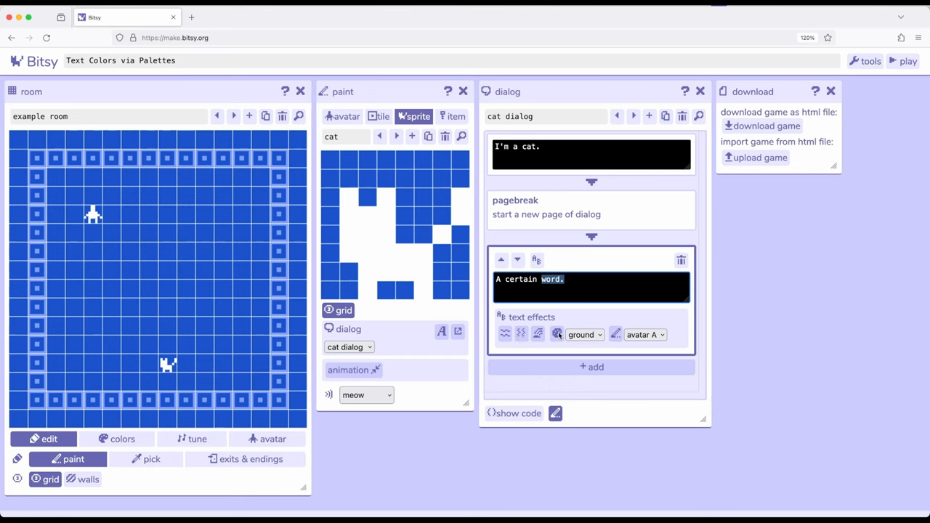
{"action": "mouse_move", "coordinate": [558, 333]}
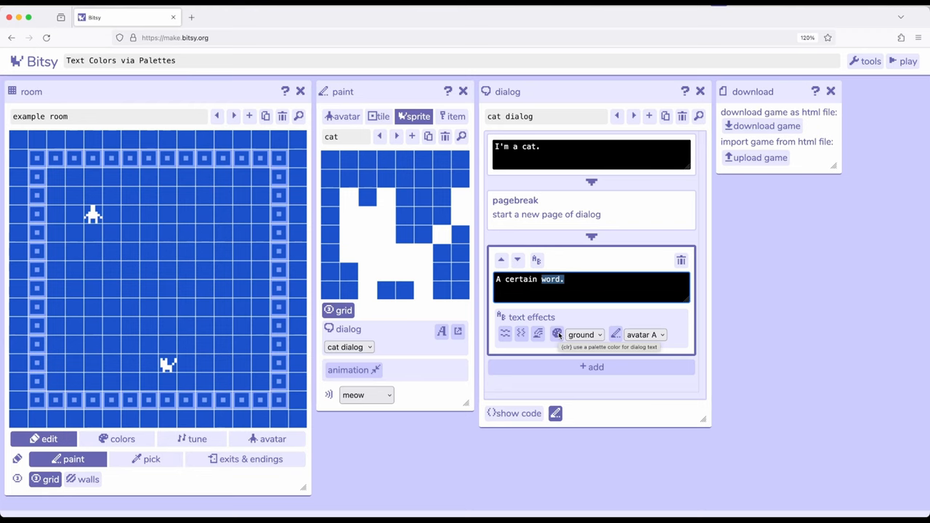
{"action": "mouse_move", "coordinate": [581, 279]}
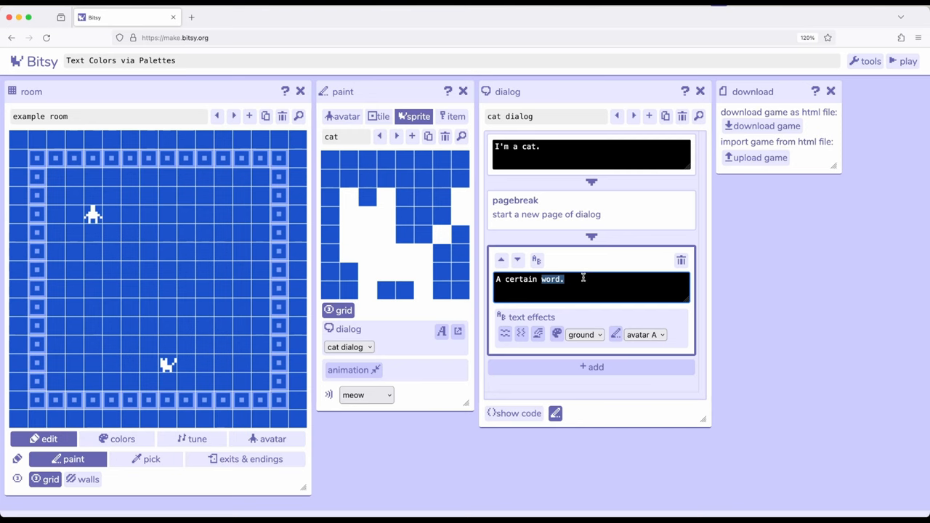
- Wrap 'word.' in a ground palette colour tag and start the game to test it
{"action": "left_click", "coordinate": [583, 334]}
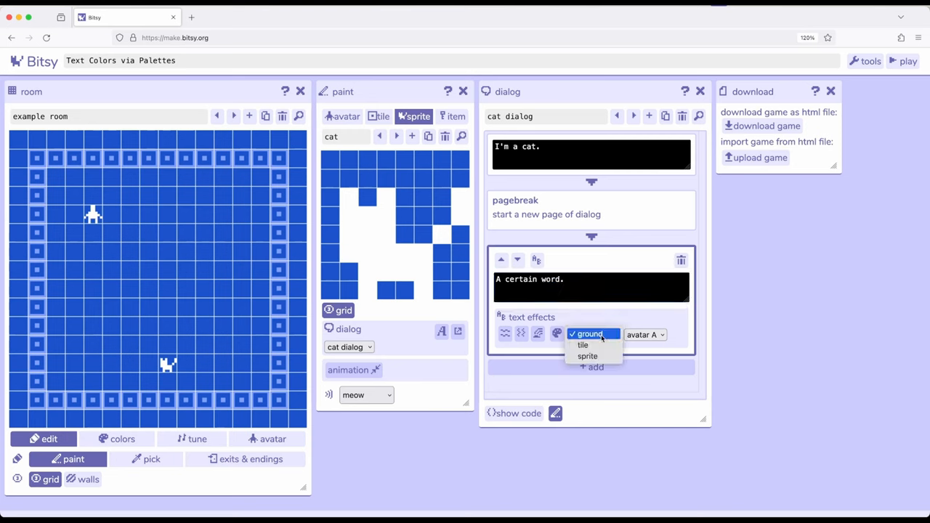
{"action": "mouse_move", "coordinate": [587, 356]}
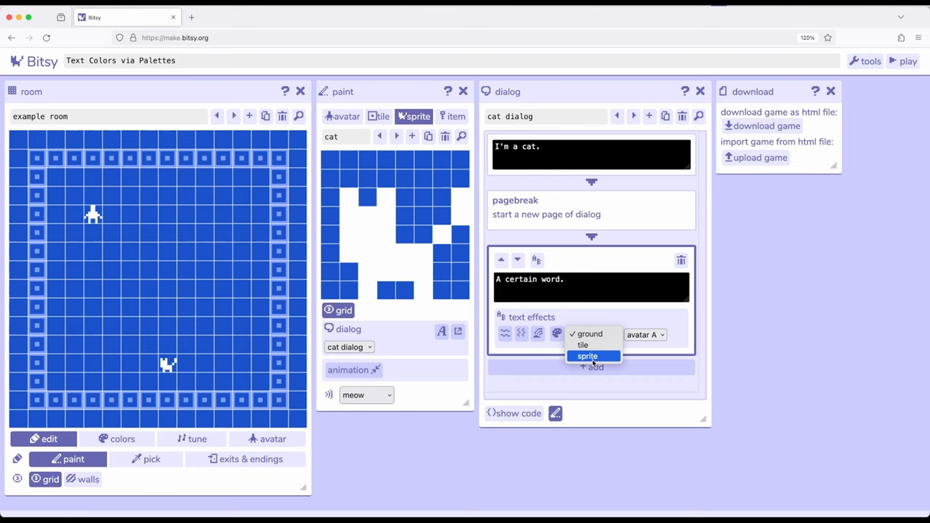
{"action": "mouse_move", "coordinate": [588, 344]}
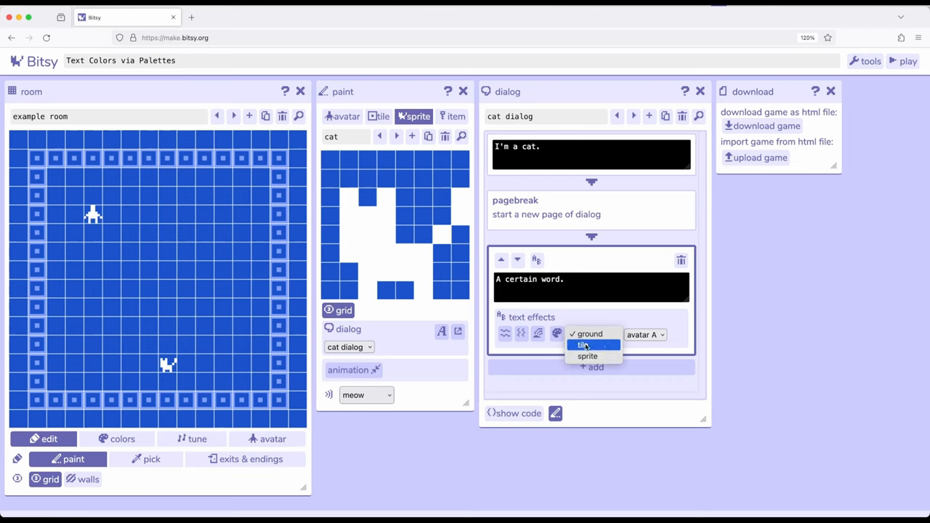
{"action": "mouse_move", "coordinate": [588, 346]}
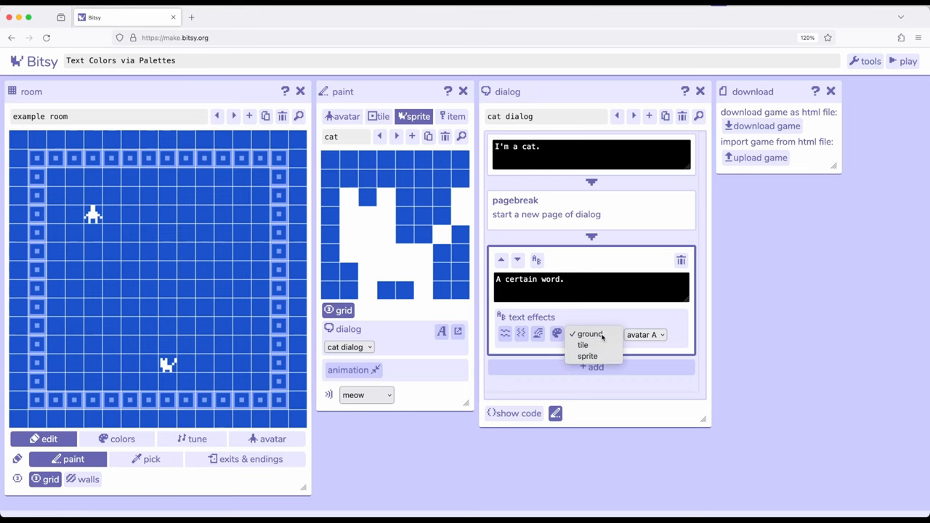
{"action": "left_click", "coordinate": [590, 333]}
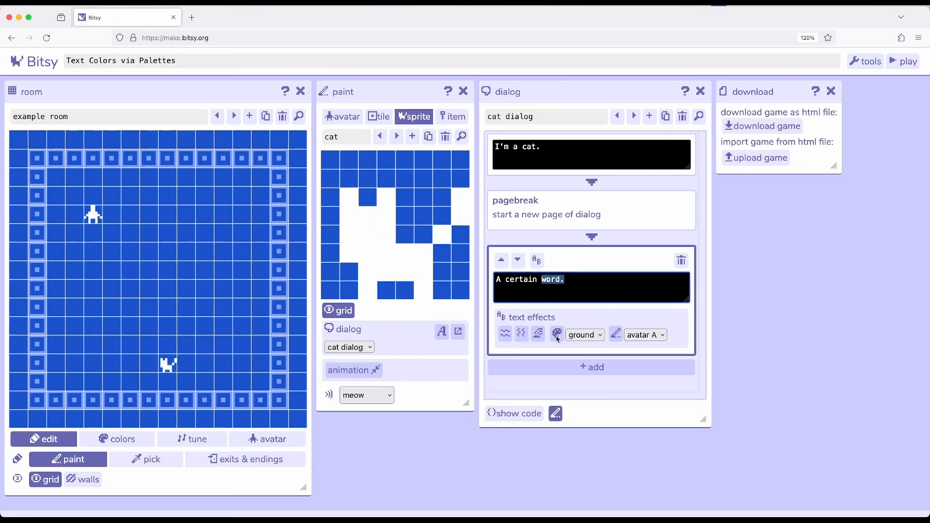
{"action": "left_click", "coordinate": [556, 333]}
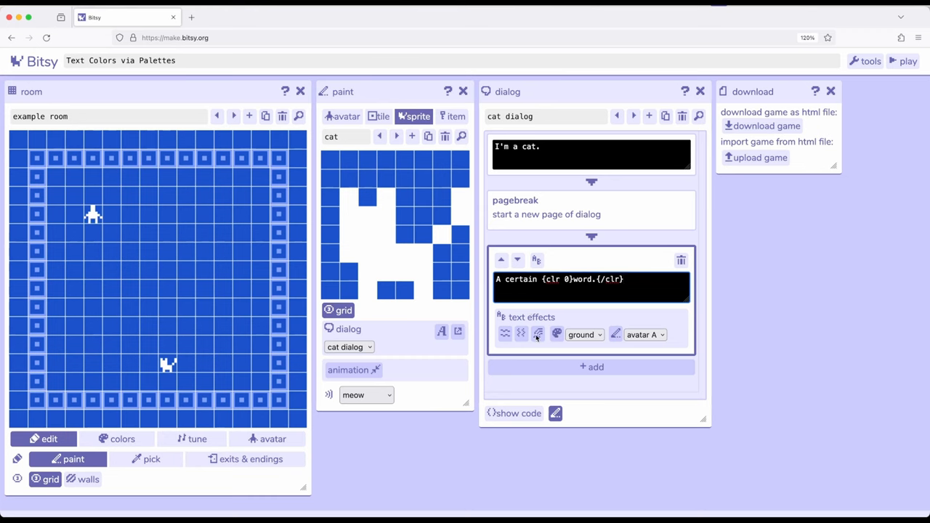
{"action": "left_click", "coordinate": [624, 279]}
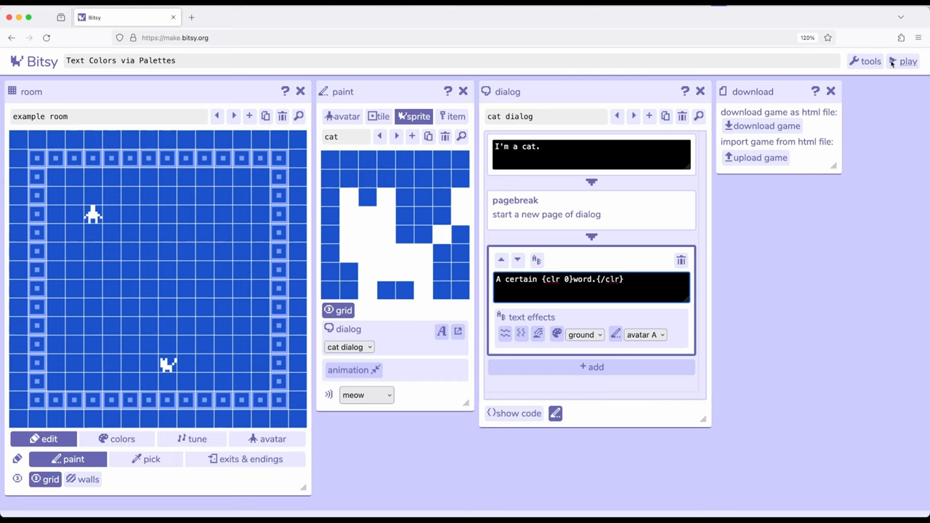
{"action": "left_click", "coordinate": [907, 61]}
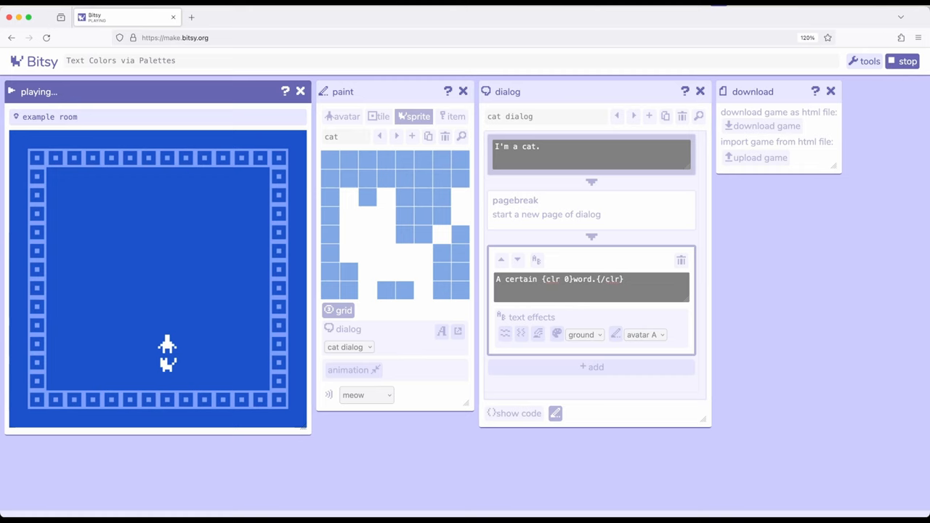
- Return to edit mode with the line reading 'A certain {clr 0}word{/clr}.'
{"action": "left_click", "coordinate": [590, 154]}
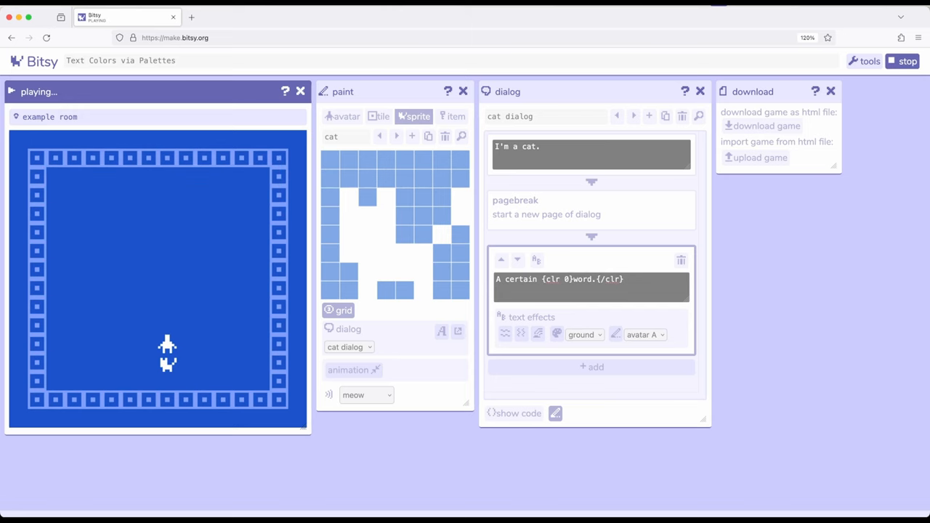
{"action": "left_click", "coordinate": [907, 61]}
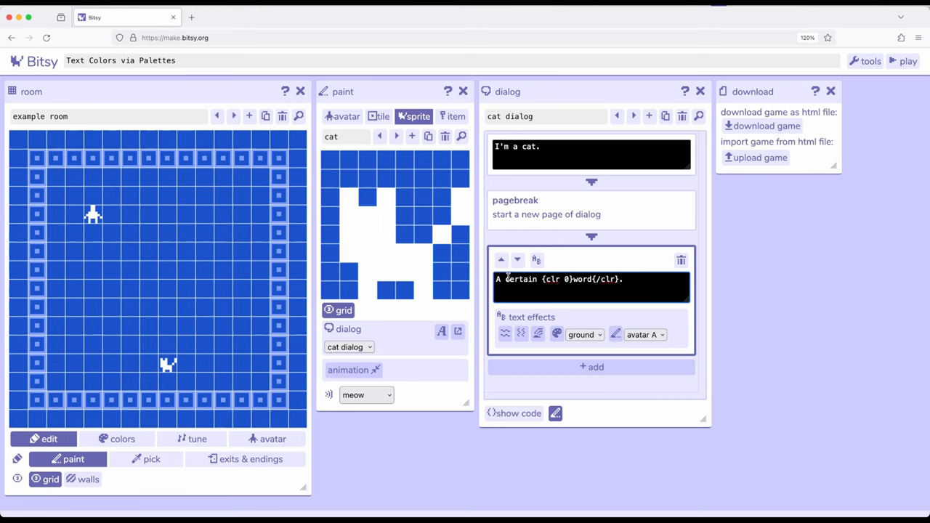
- Wrap 'certain' in a tile colour tag ({clr 1}) and start the playtest
{"action": "double_click", "coordinate": [518, 279]}
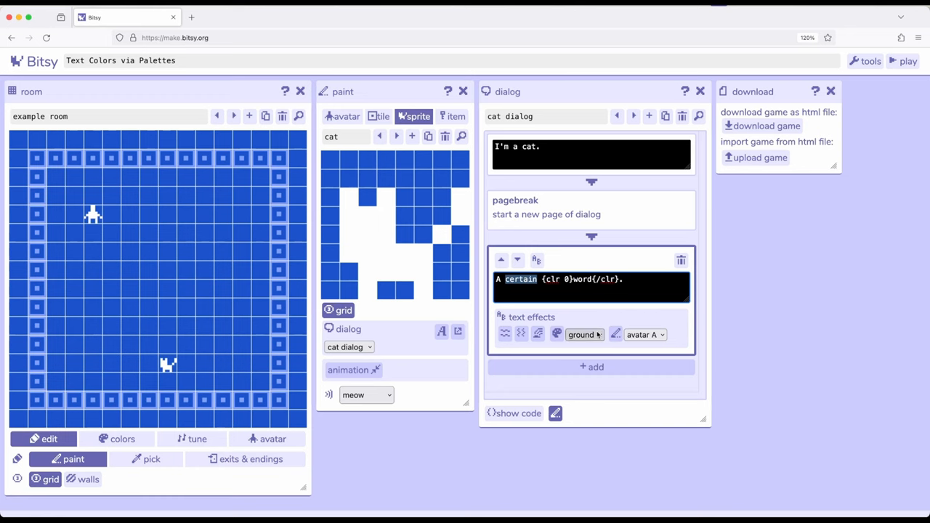
{"action": "left_click", "coordinate": [584, 334]}
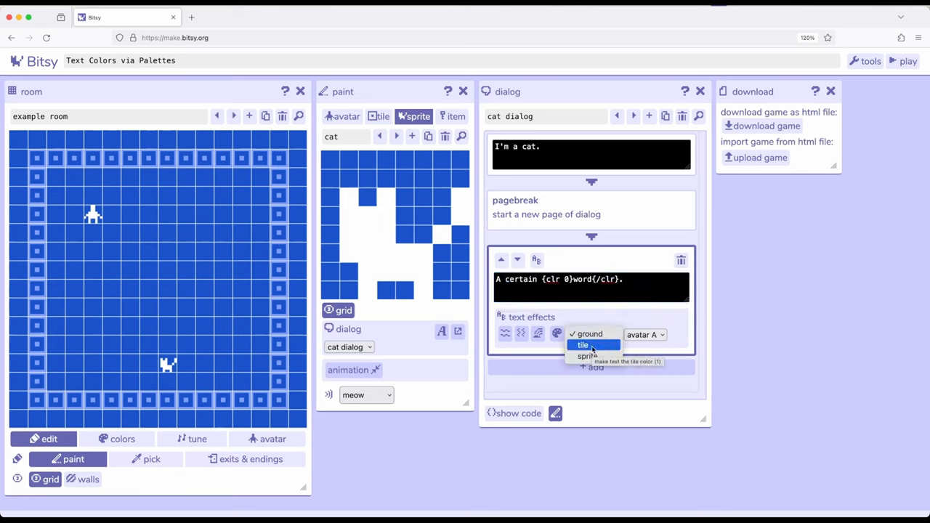
{"action": "left_click", "coordinate": [581, 344]}
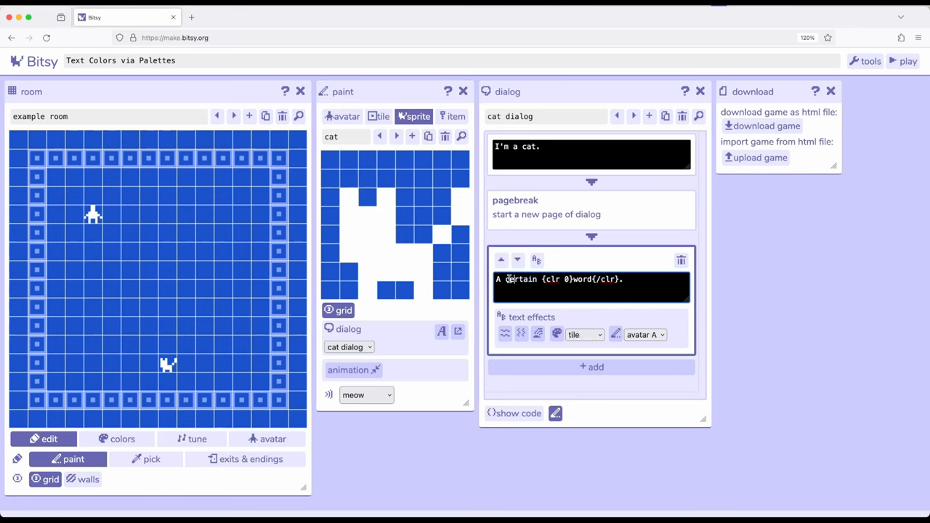
{"action": "double_click", "coordinate": [520, 279]}
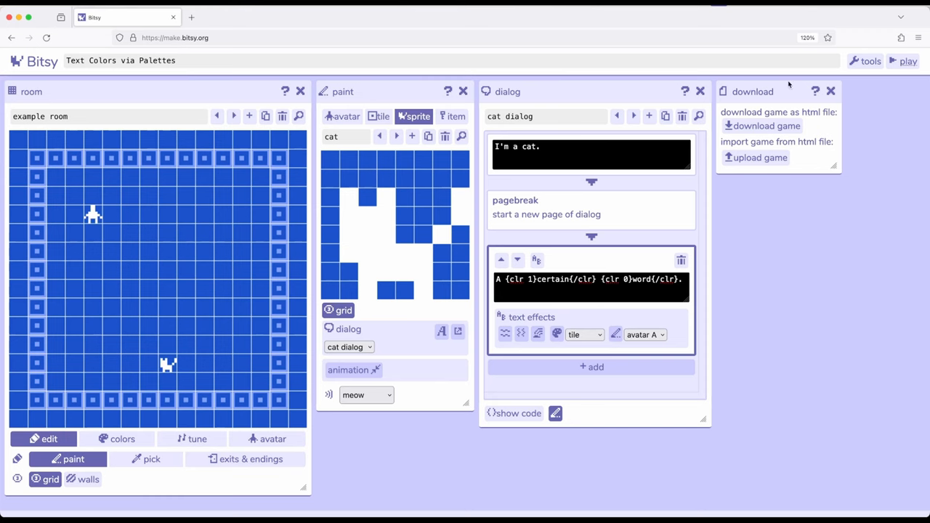
{"action": "left_click", "coordinate": [904, 61]}
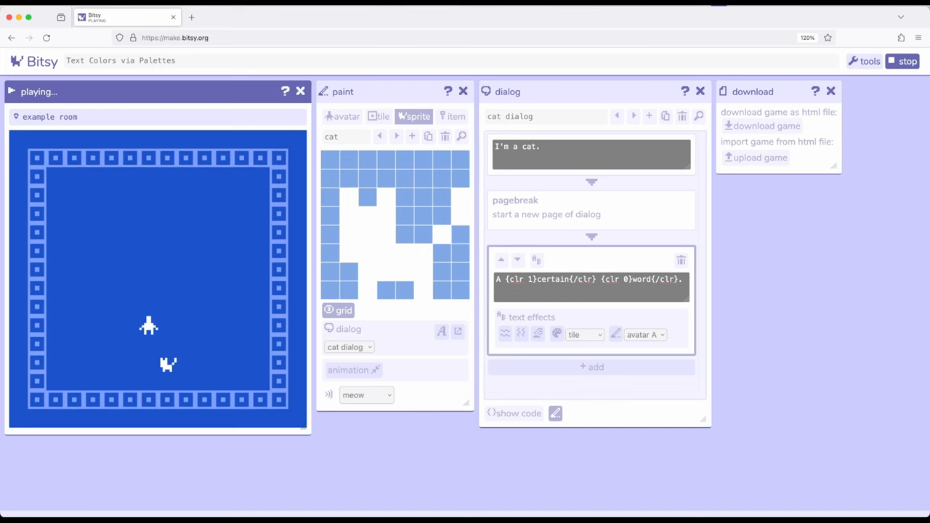
- Stop the playtest and select the last dialog page's text for clearing
{"action": "left_click", "coordinate": [902, 61]}
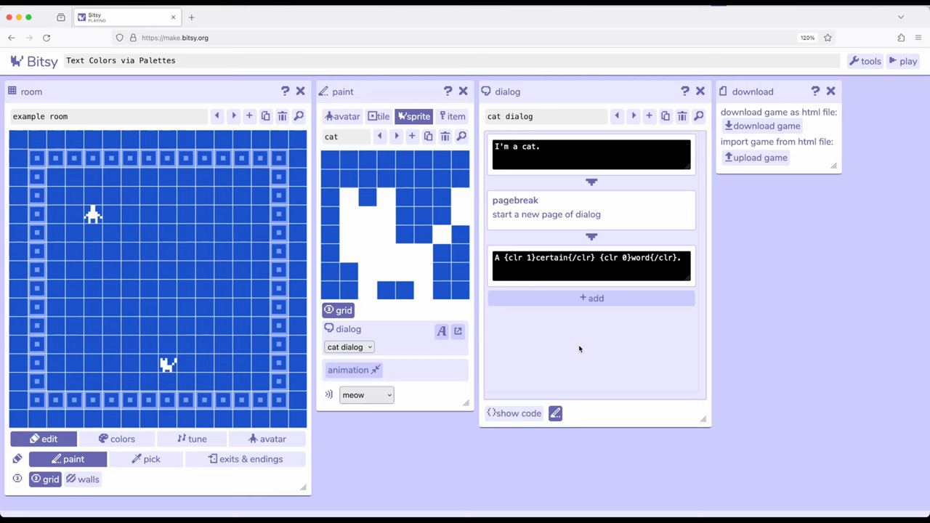
{"action": "left_click", "coordinate": [590, 261]}
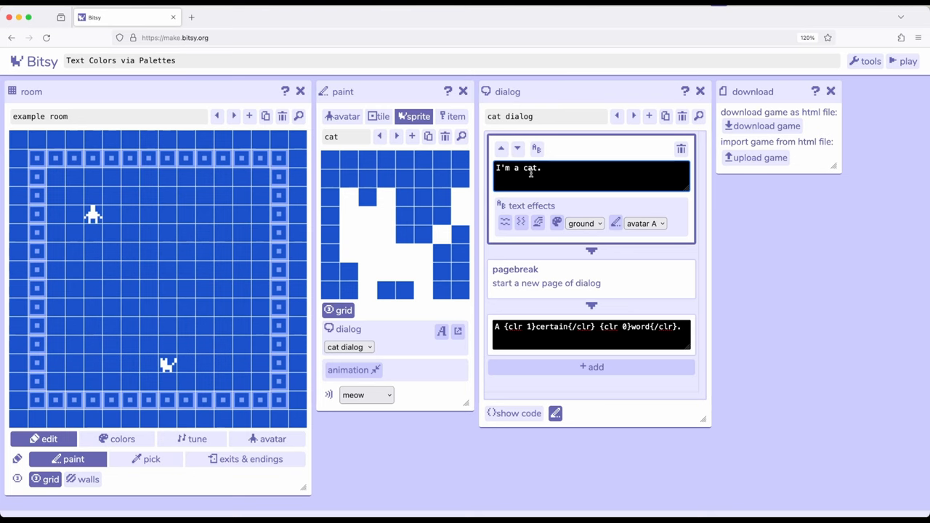
{"action": "double_click", "coordinate": [530, 168]}
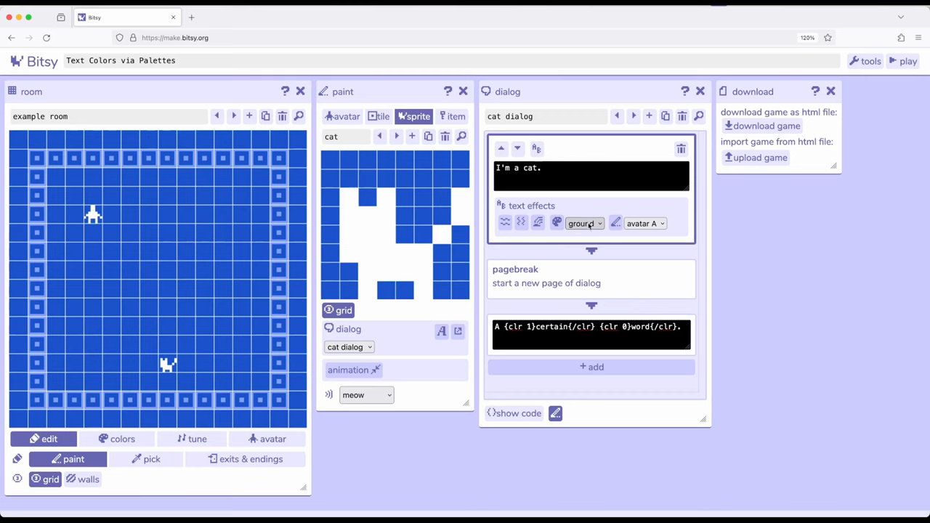
{"action": "mouse_move", "coordinate": [588, 227]}
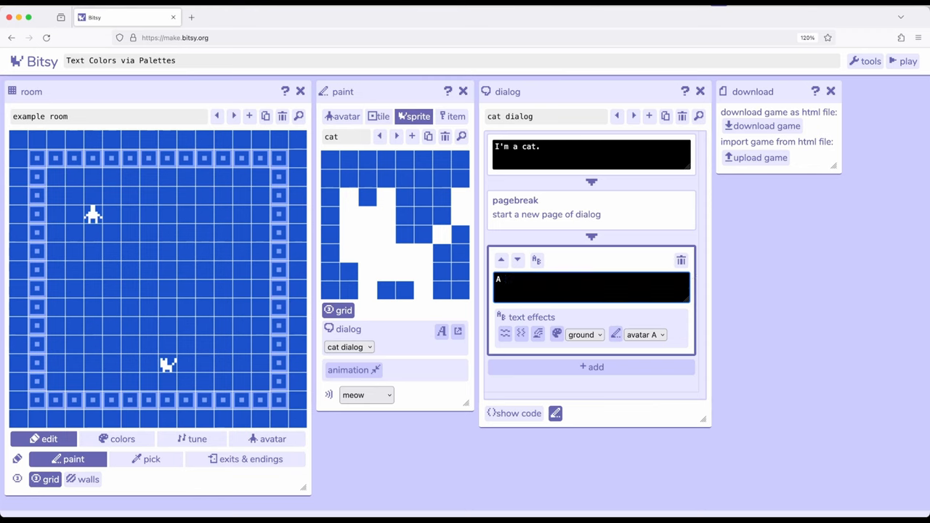
- Rewrite the last dialog page to read 'Get the tea.'
{"action": "key", "text": "Backspace"}
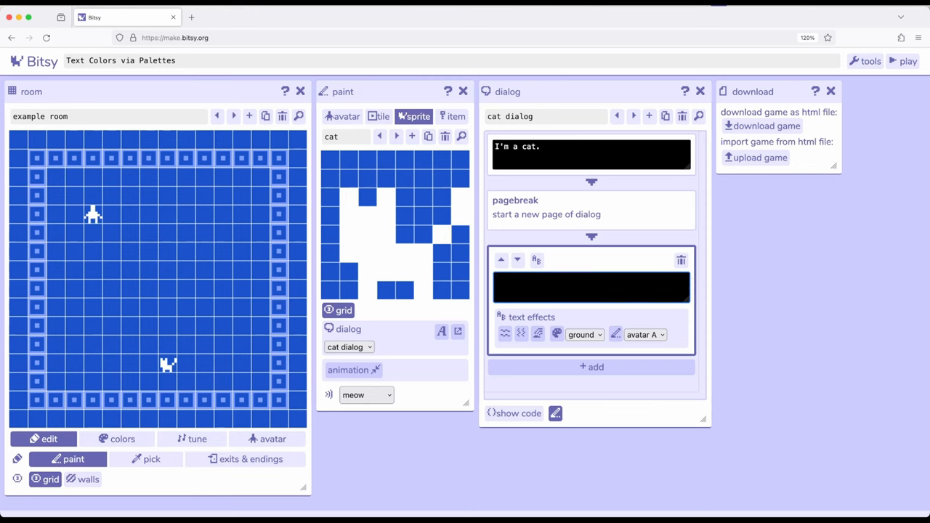
{"action": "type", "text": "Get the"}
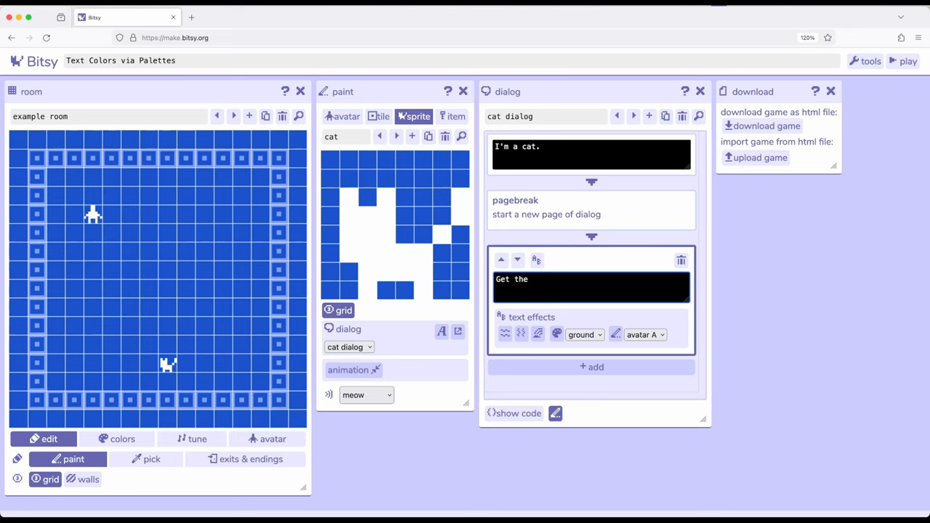
{"action": "type", "text": "tea."}
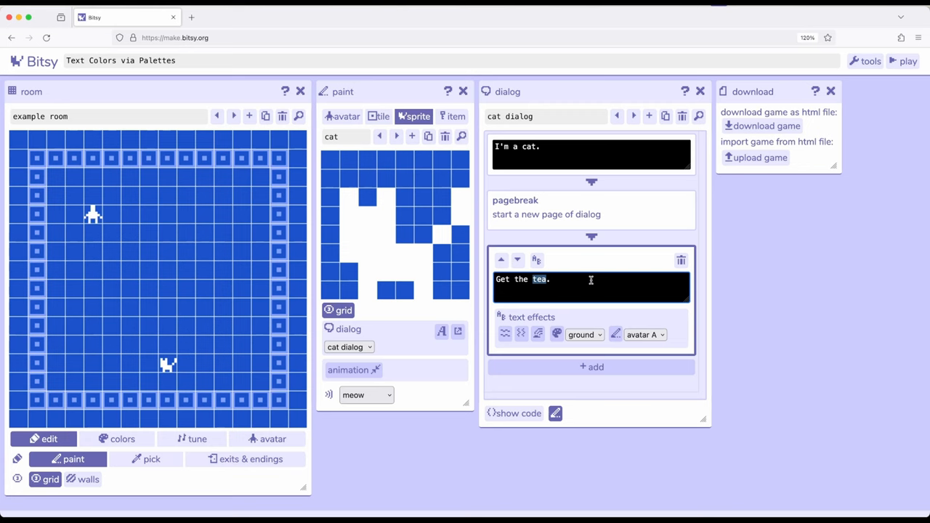
{"action": "mouse_move", "coordinate": [559, 316]}
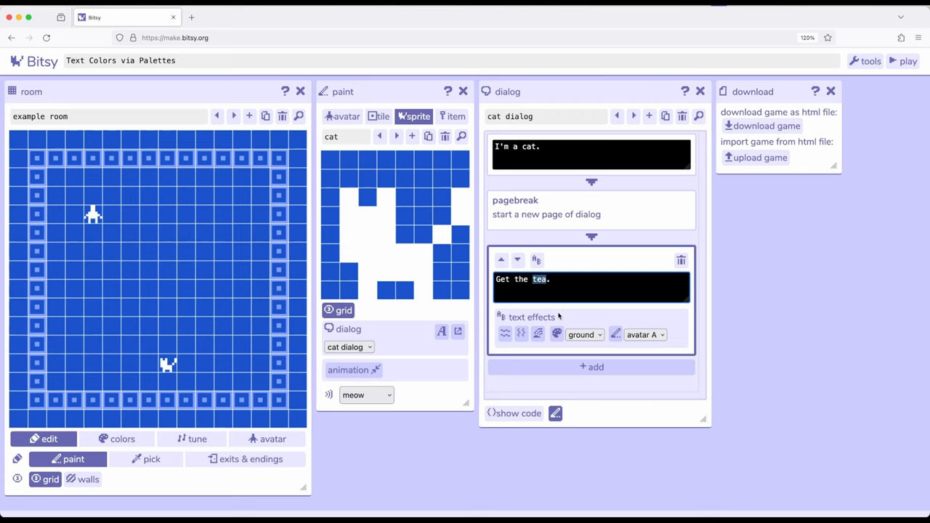
- Keep ground as the text colour and write 'tea' as {clr 0}tea{/clr}
{"action": "left_click", "coordinate": [584, 334]}
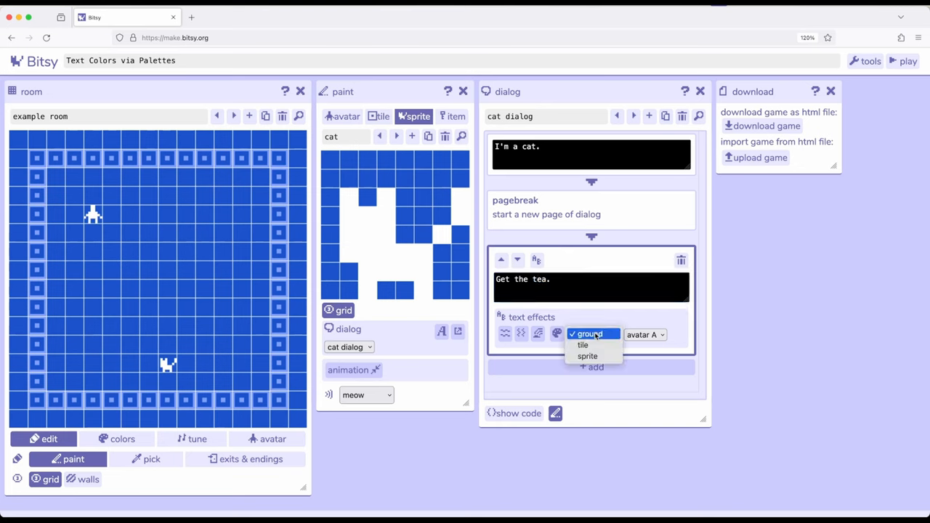
{"action": "mouse_move", "coordinate": [597, 334]}
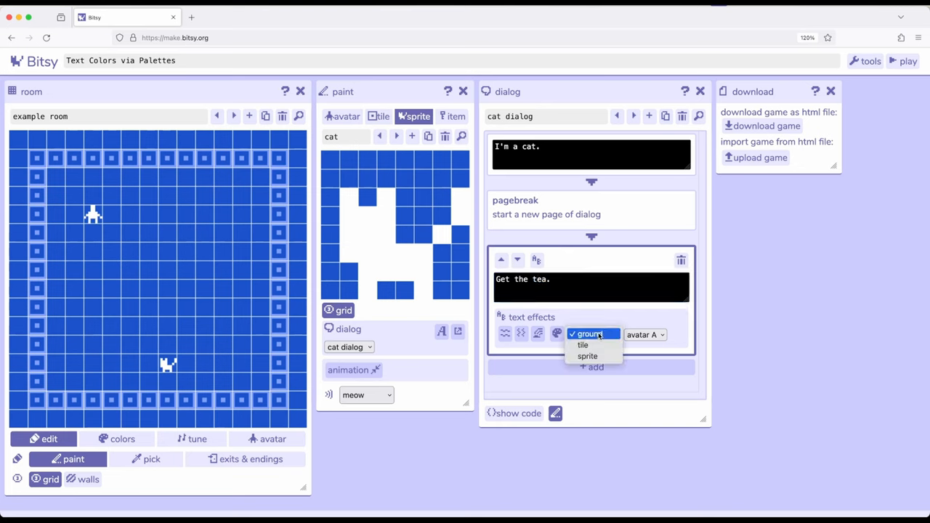
{"action": "left_click", "coordinate": [588, 333]}
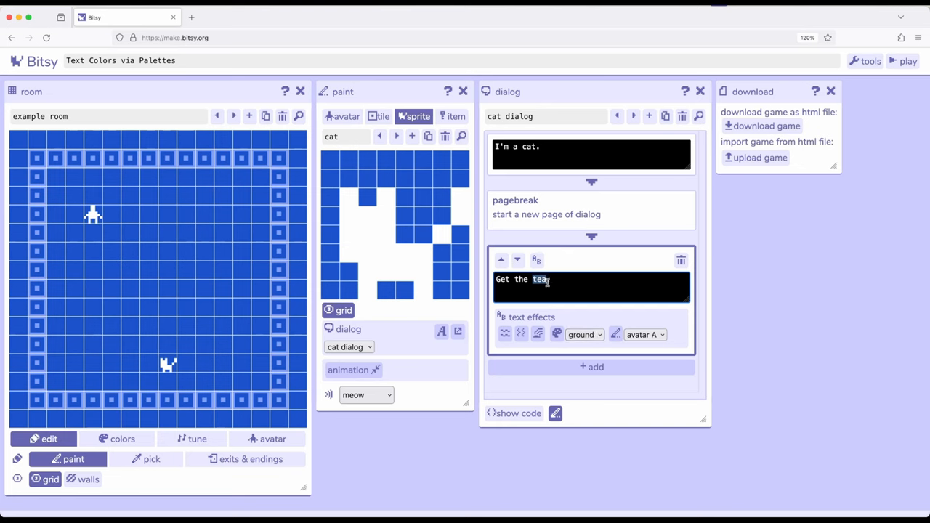
{"action": "type", "text": "{clr 0}tea{/clr}"}
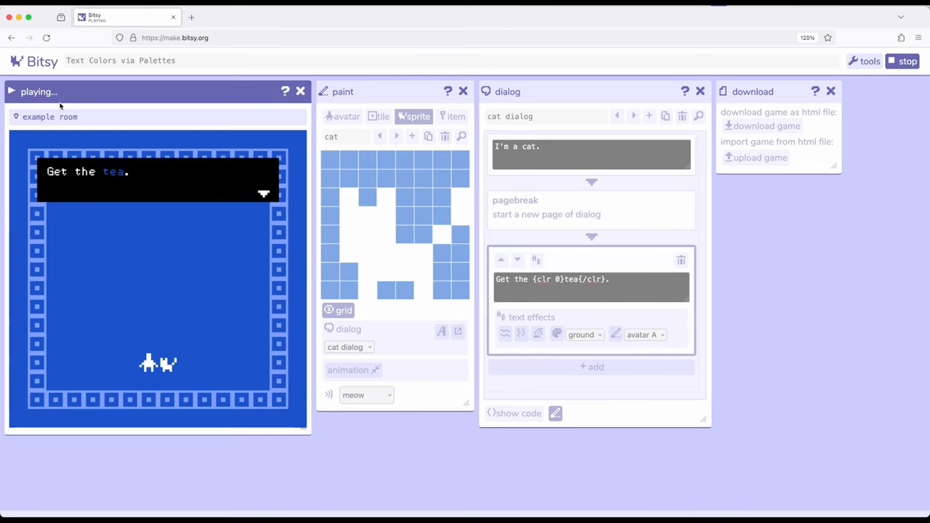
{"action": "mouse_move", "coordinate": [215, 189]}
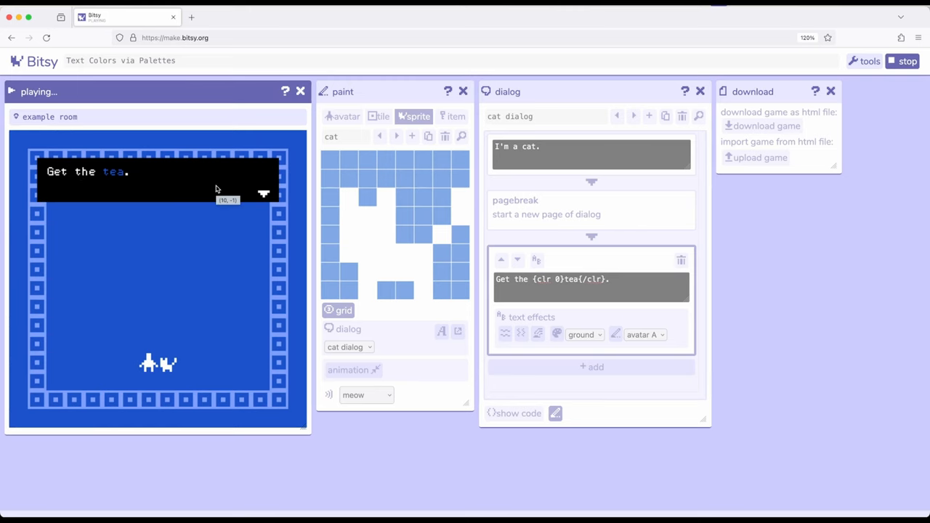
{"action": "mouse_move", "coordinate": [163, 288]}
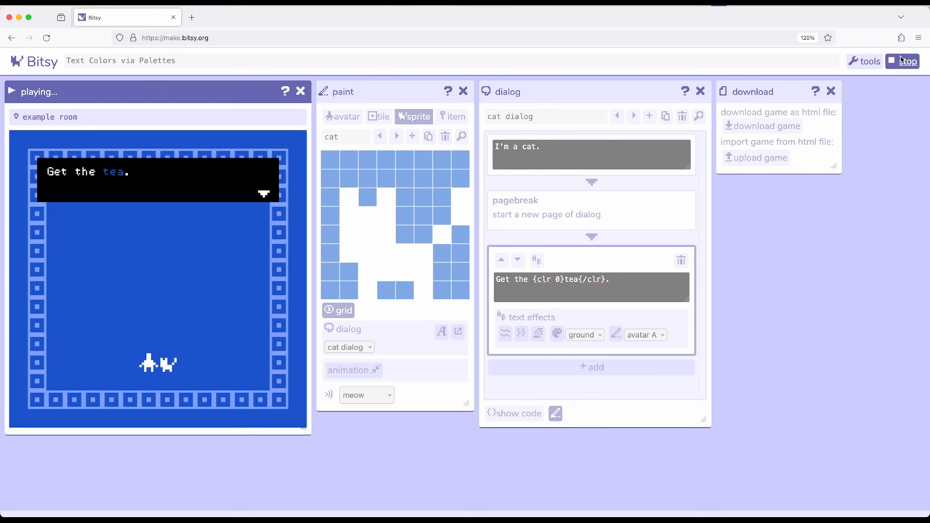
- Stop the playtest and check the text colour list without changing it
{"action": "left_click", "coordinate": [906, 61]}
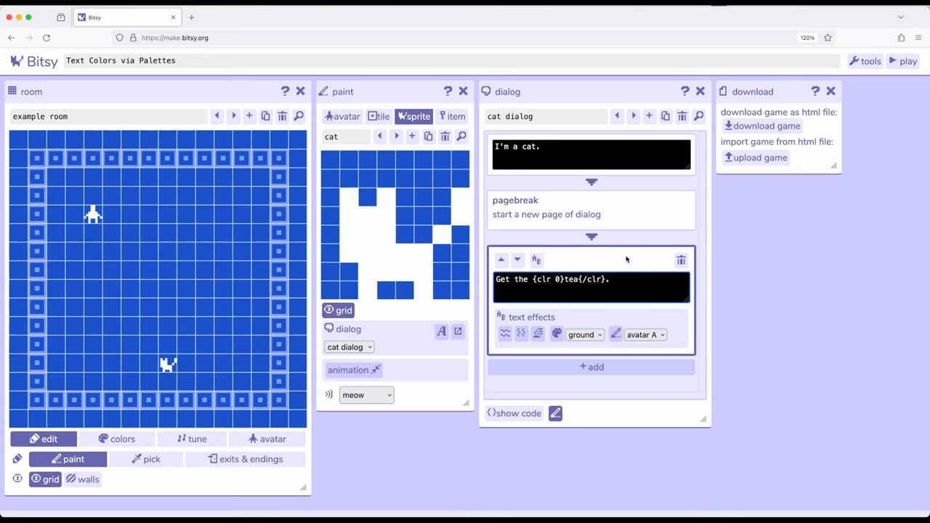
{"action": "mouse_move", "coordinate": [602, 330]}
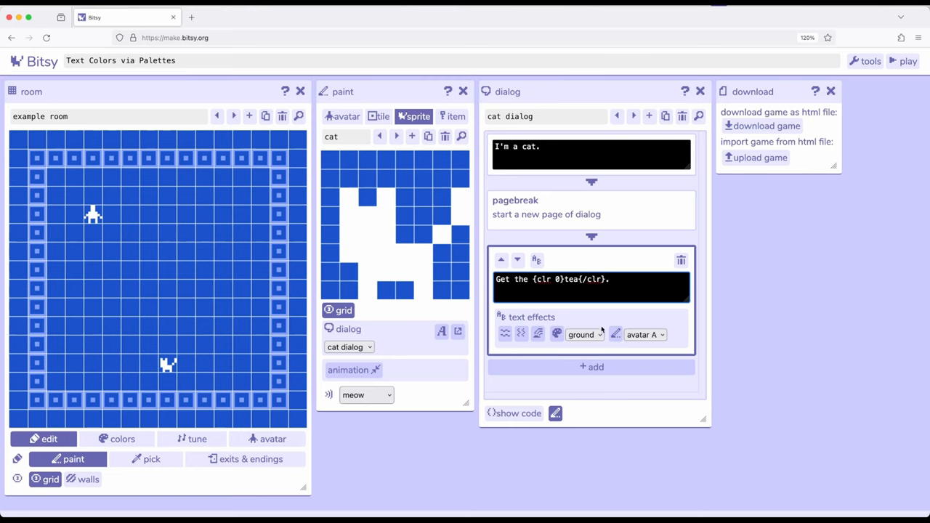
{"action": "left_click", "coordinate": [581, 334]}
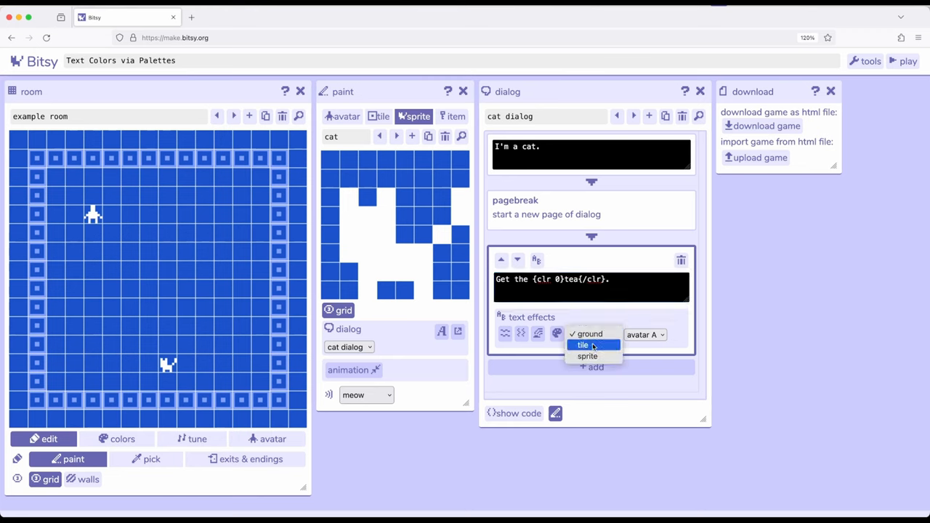
{"action": "left_click", "coordinate": [587, 332]}
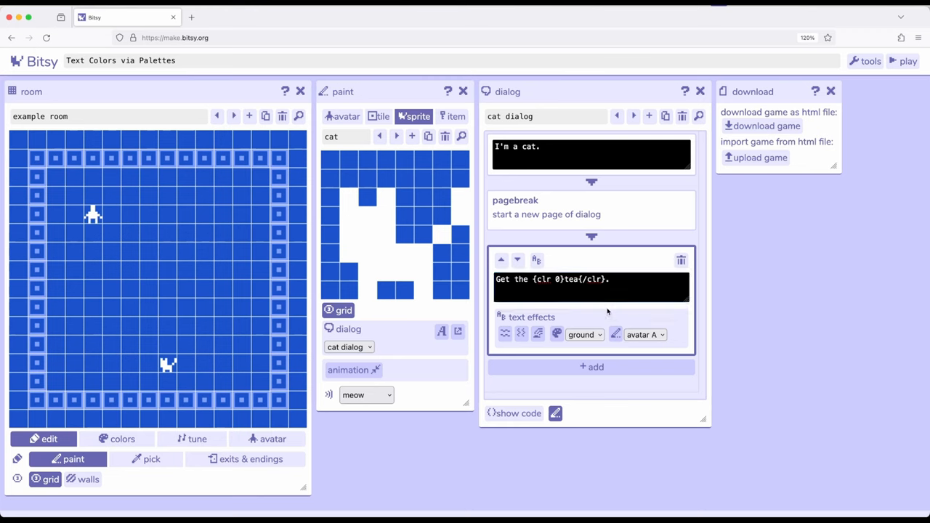